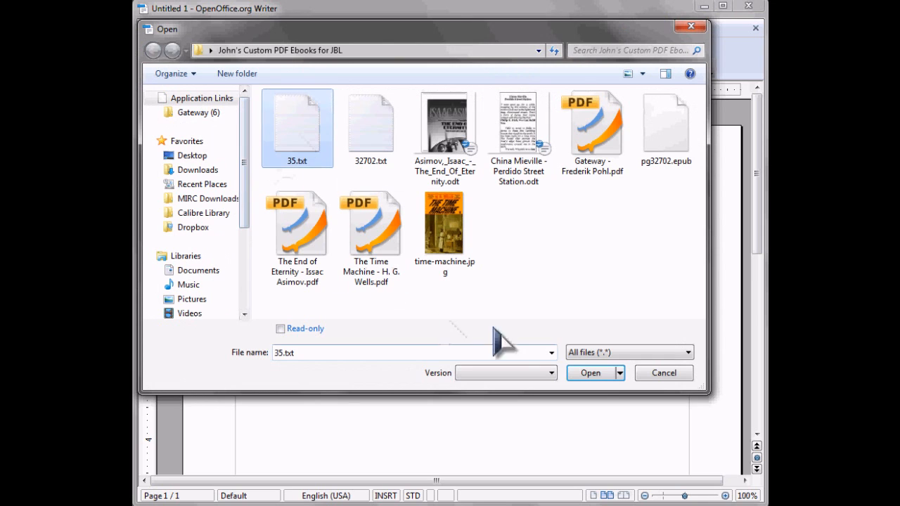
Load 35.txt (The Time Machine) and select the entire document text.
click(590, 373)
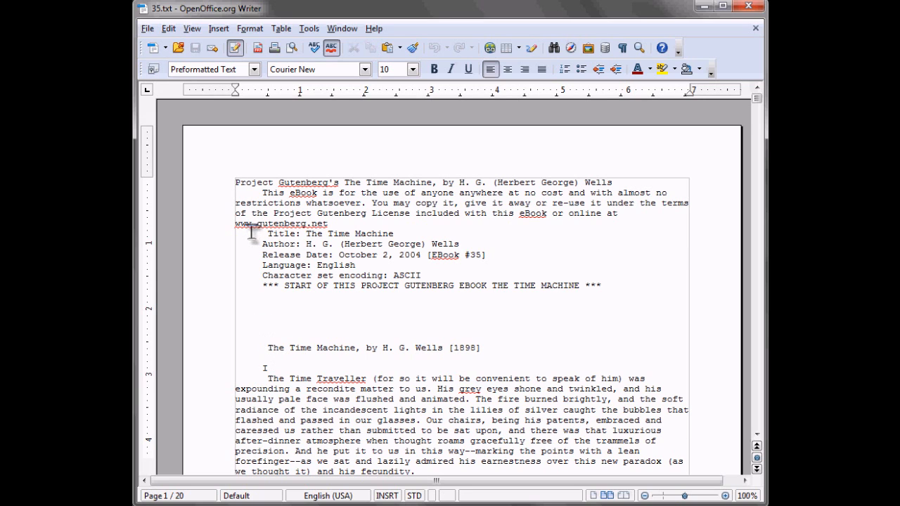
click(169, 28)
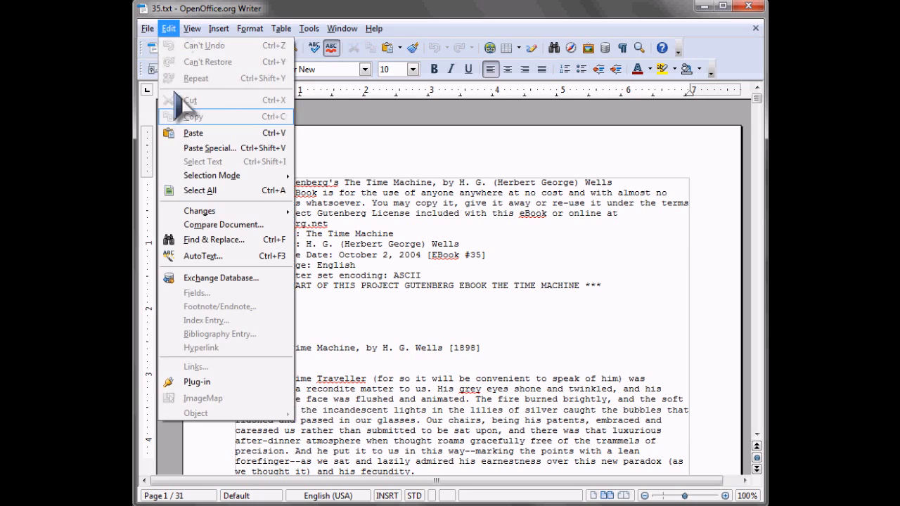
click(199, 191)
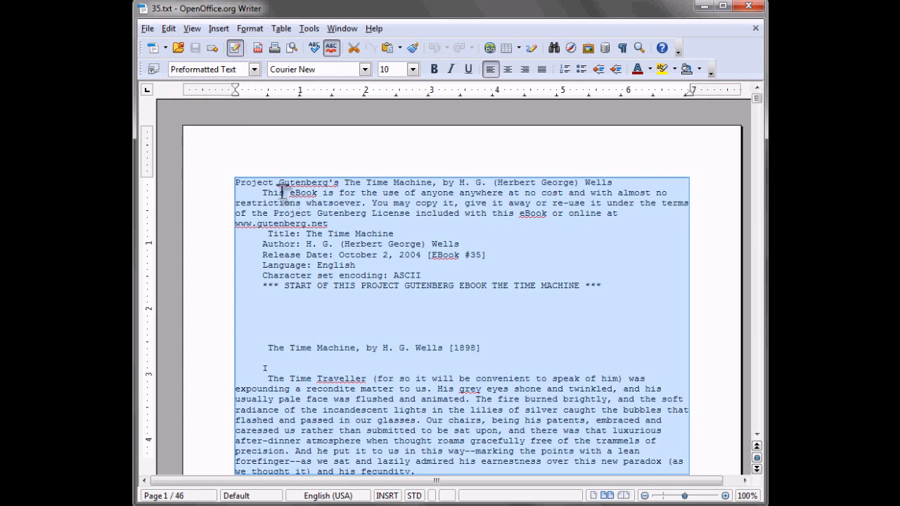
Set the selected text in Georgia at 14 pt.
click(364, 69)
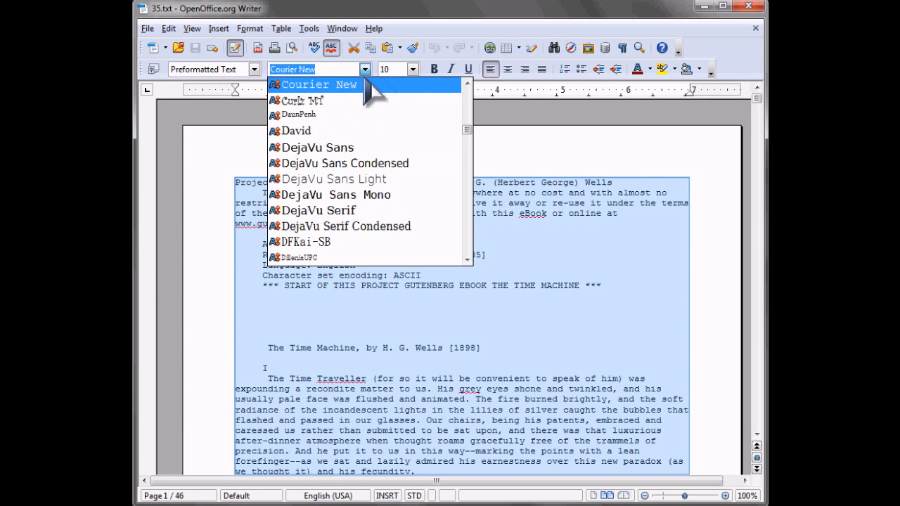
text(Georgia)
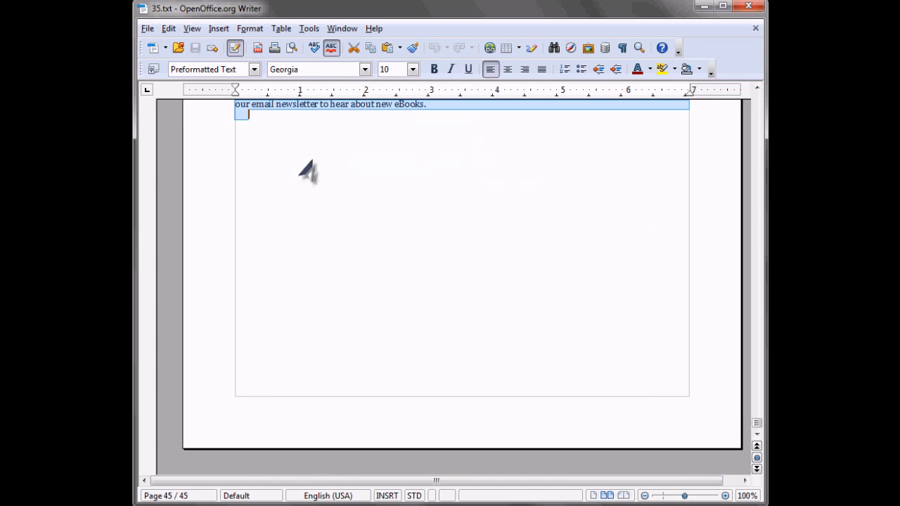
click(414, 69)
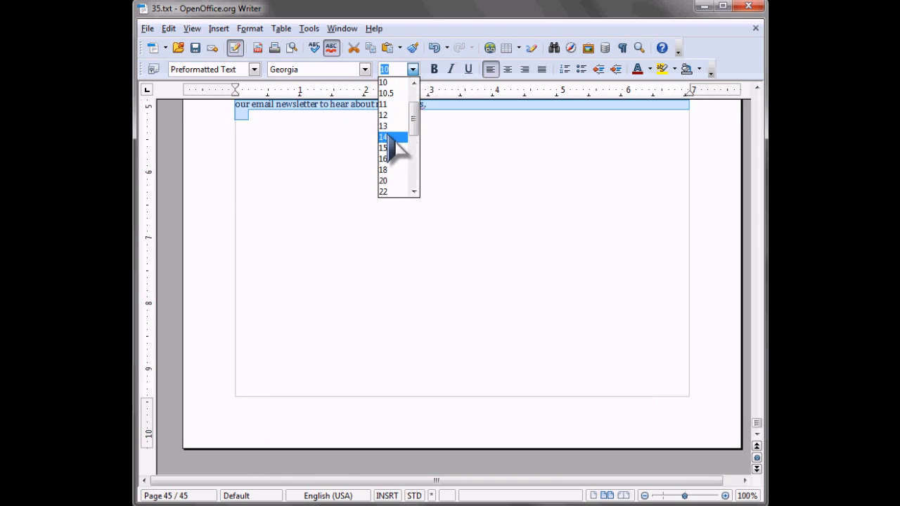
click(382, 136)
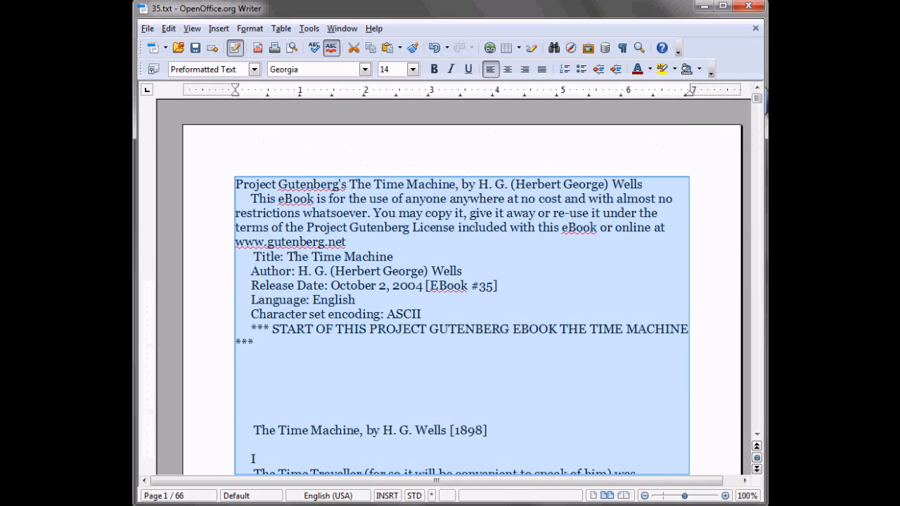
mouse_move(506, 343)
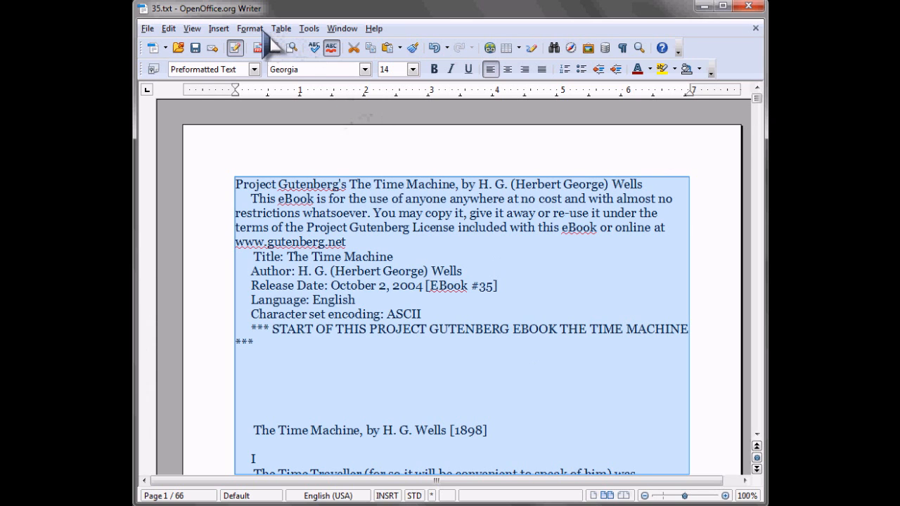
mouse_move(543, 68)
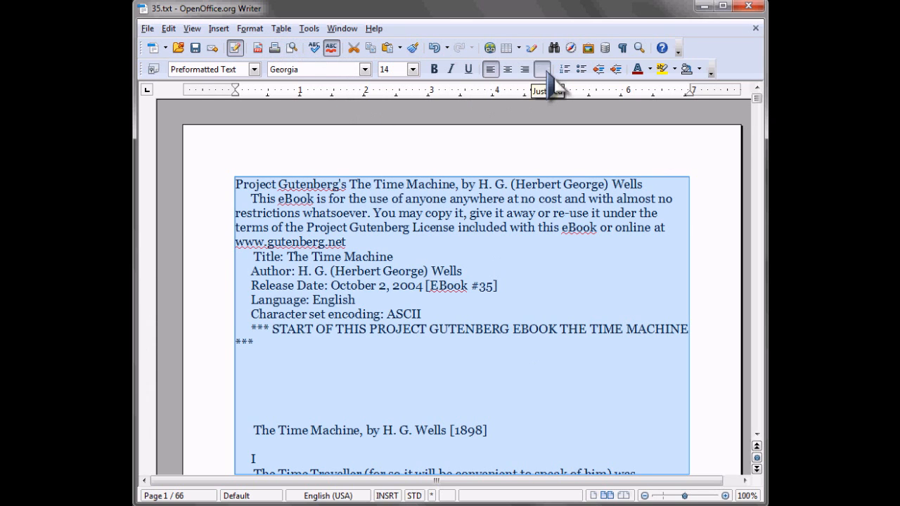
Justify the whole text and begin setting a small custom ebook page size.
click(541, 68)
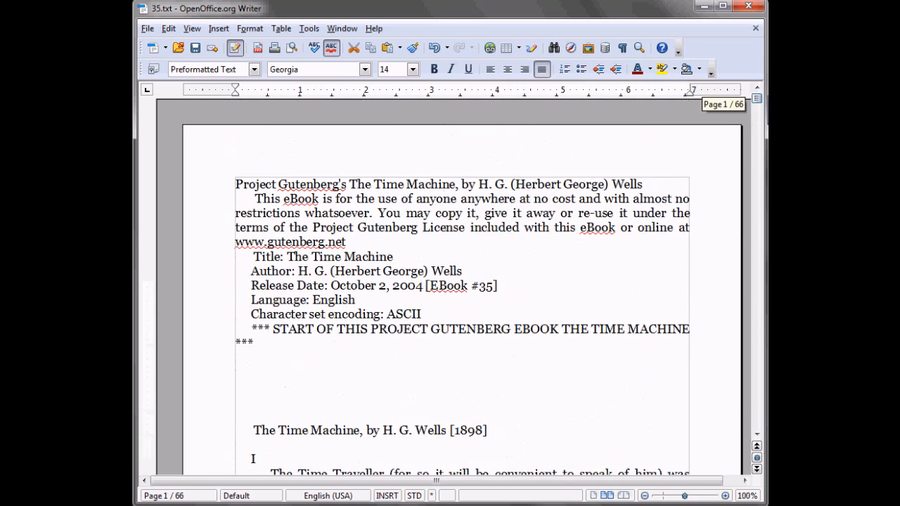
click(251, 28)
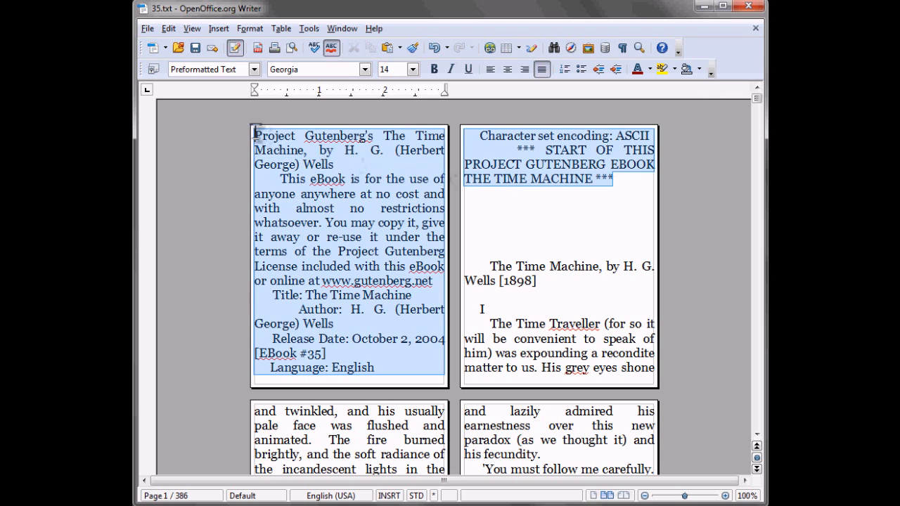
Start the title on its own page and set THE TIME MACHINE in a large display size.
click(413, 69)
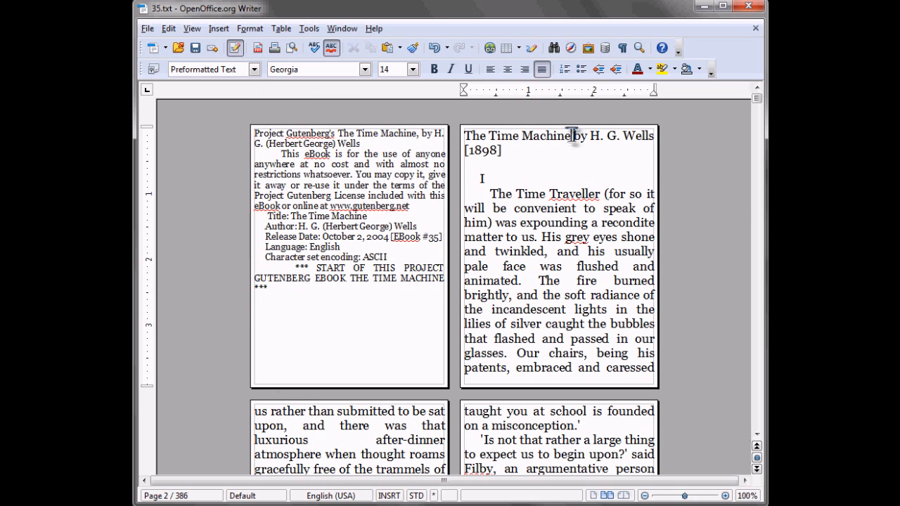
click(413, 69)
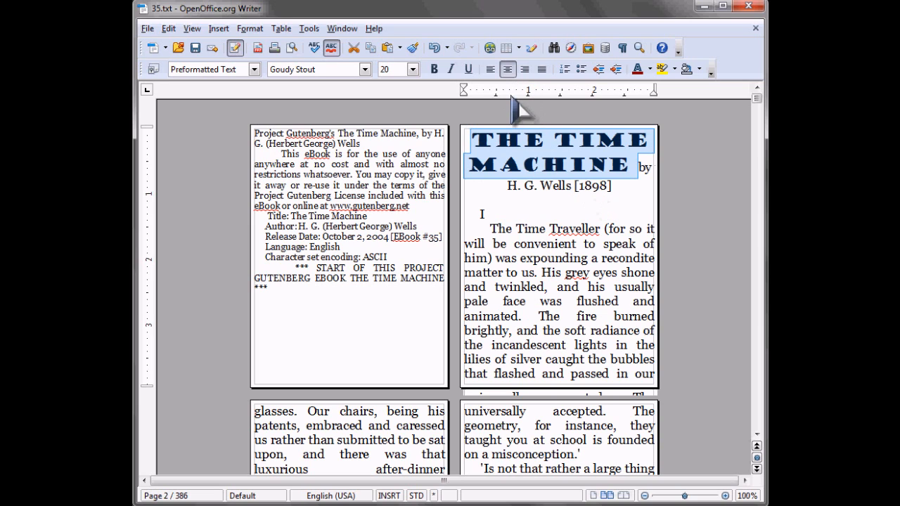
click(414, 69)
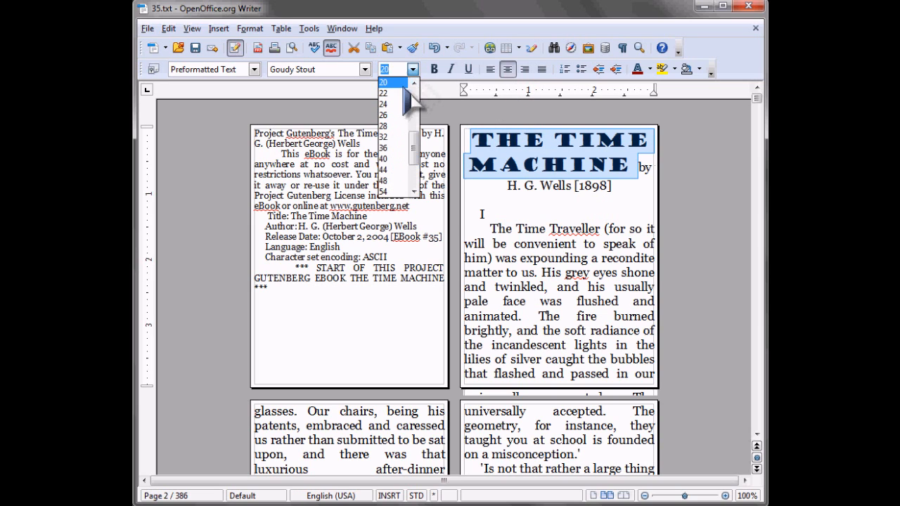
click(383, 82)
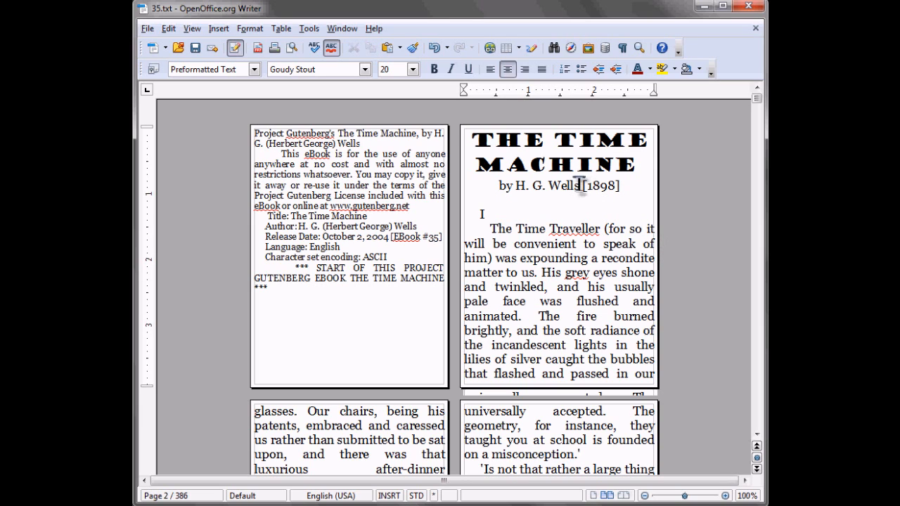
Make the byline H. G. Wells bold beneath the centred title.
drag(515, 186, 578, 185)
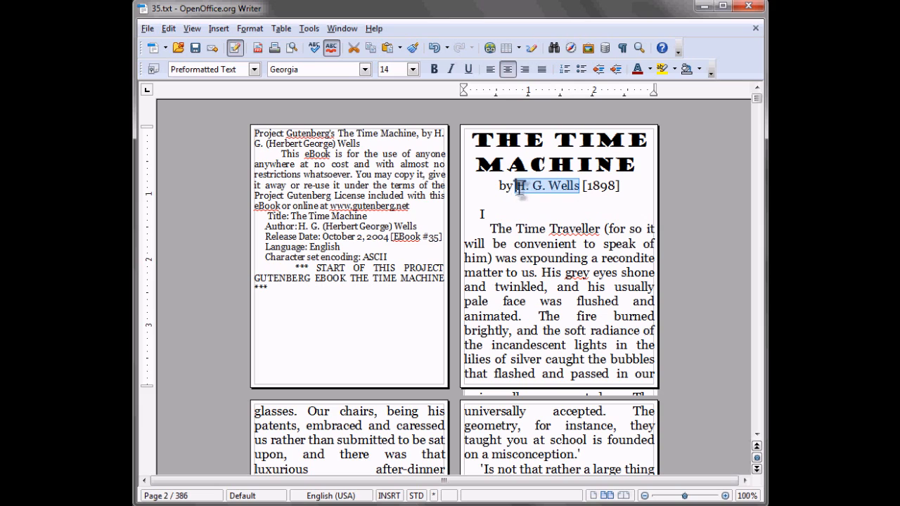
click(640, 233)
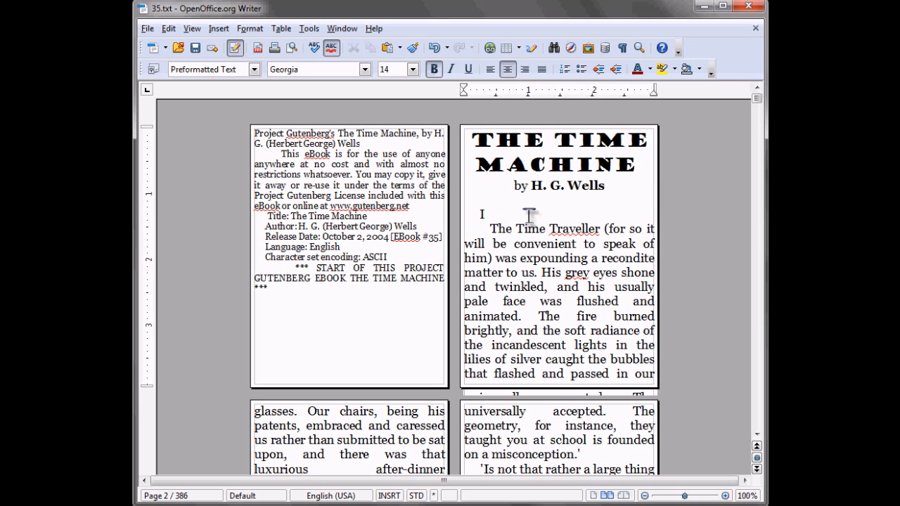
click(541, 69)
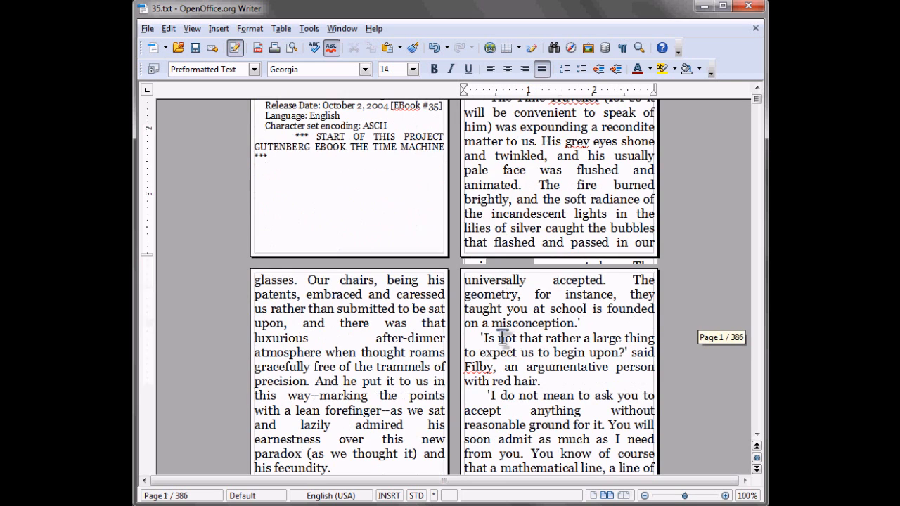
mouse_move(569, 325)
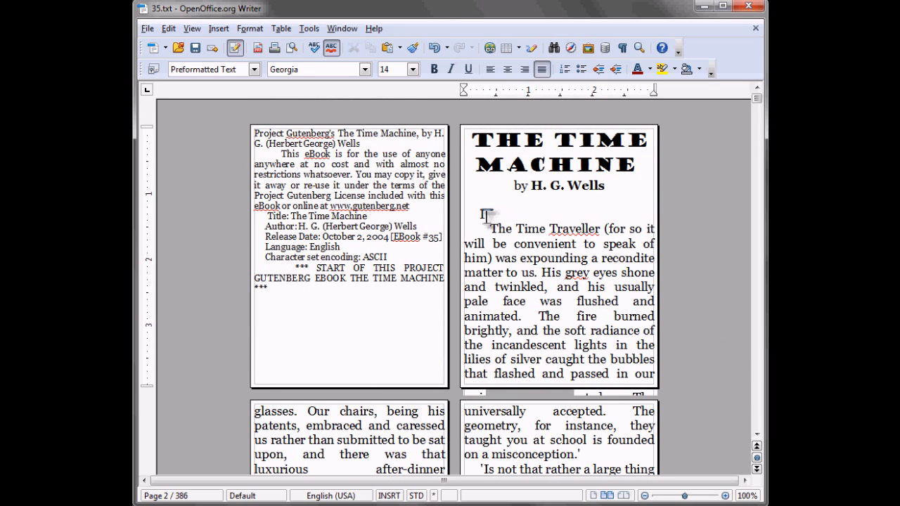
Push chapter I down so the title and byline stand alone on their page.
key(ctrl+a)
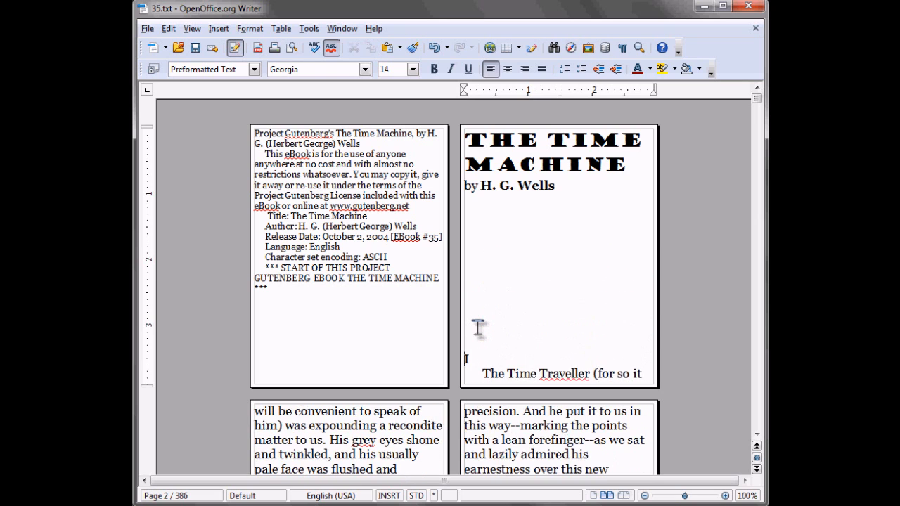
Insert time-machine.jpg as a full-page cover at the document start, ahead of the licence text.
scroll(down, 3)
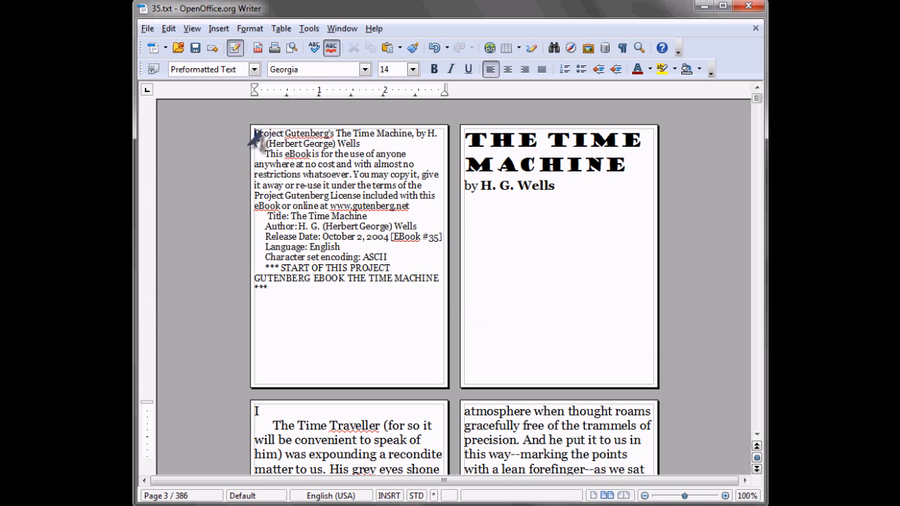
click(220, 28)
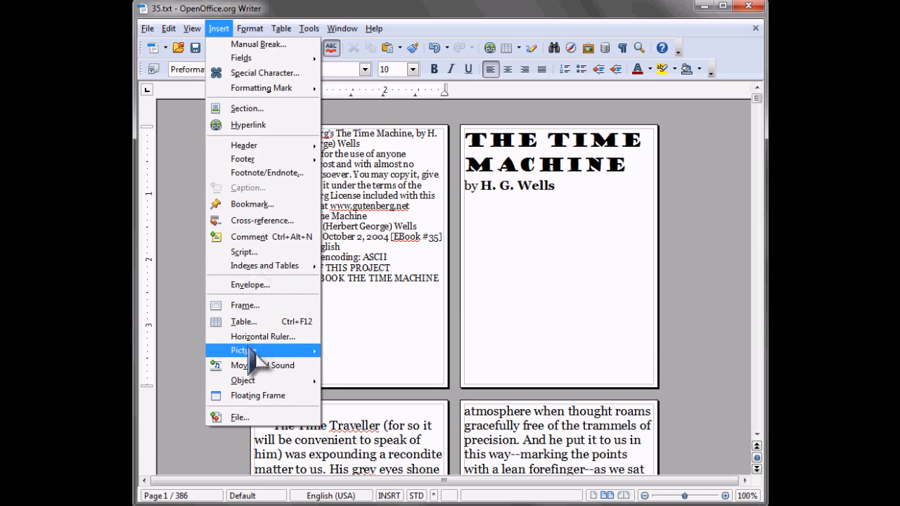
click(246, 350)
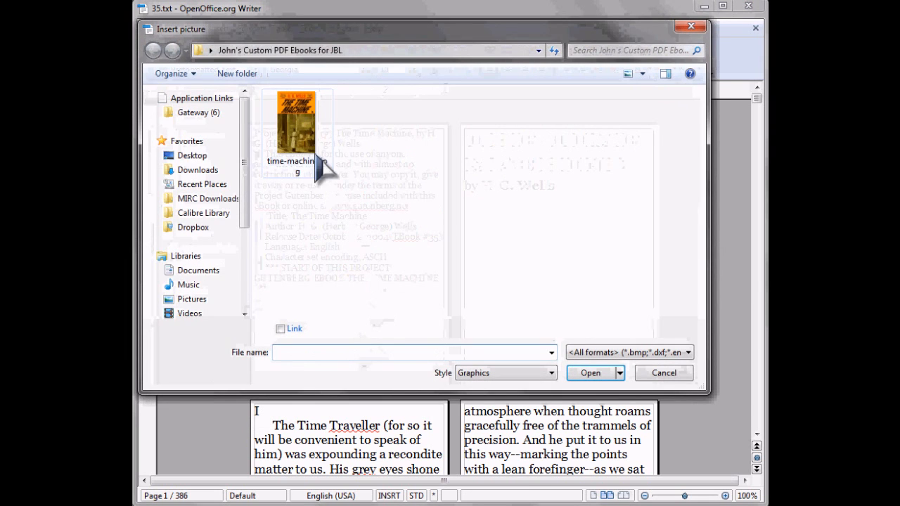
click(297, 124)
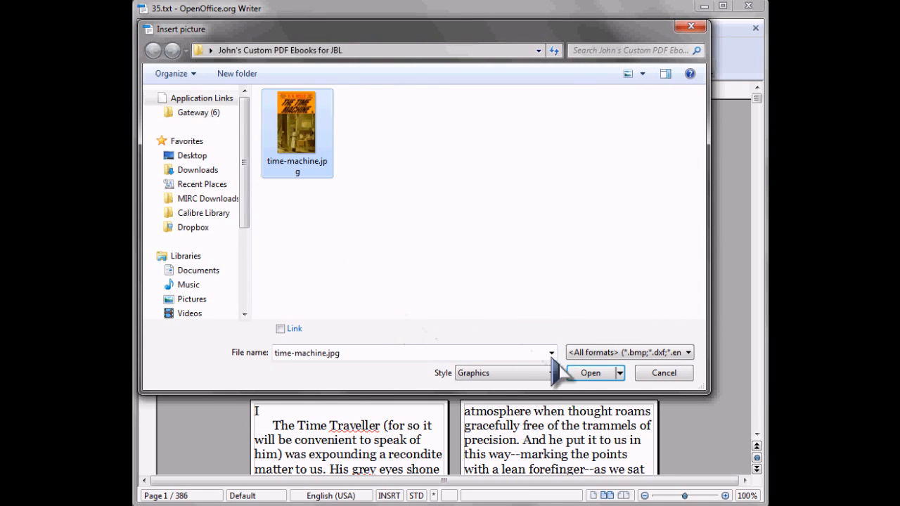
click(591, 372)
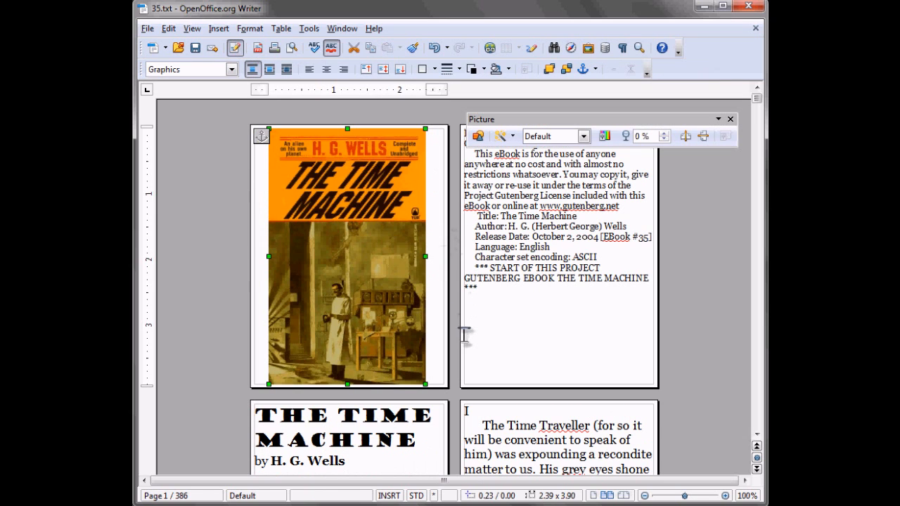
scroll(down, 3)
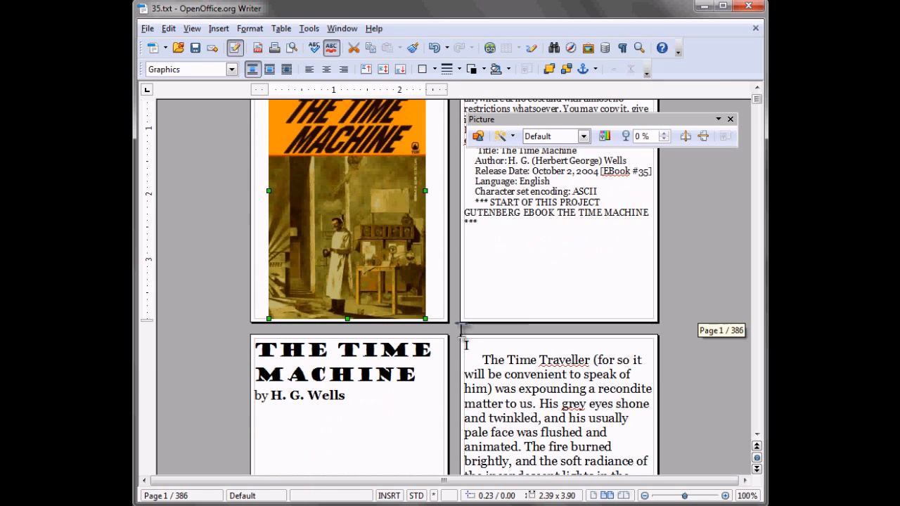
scroll(down, 3)
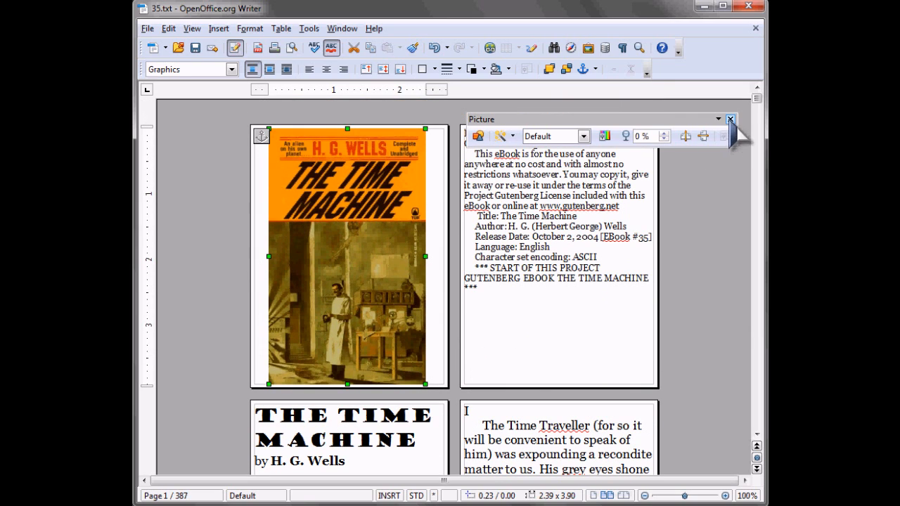
Export the book as The Time Machine - H. G. Wells.pdf, replacing the existing file.
click(731, 118)
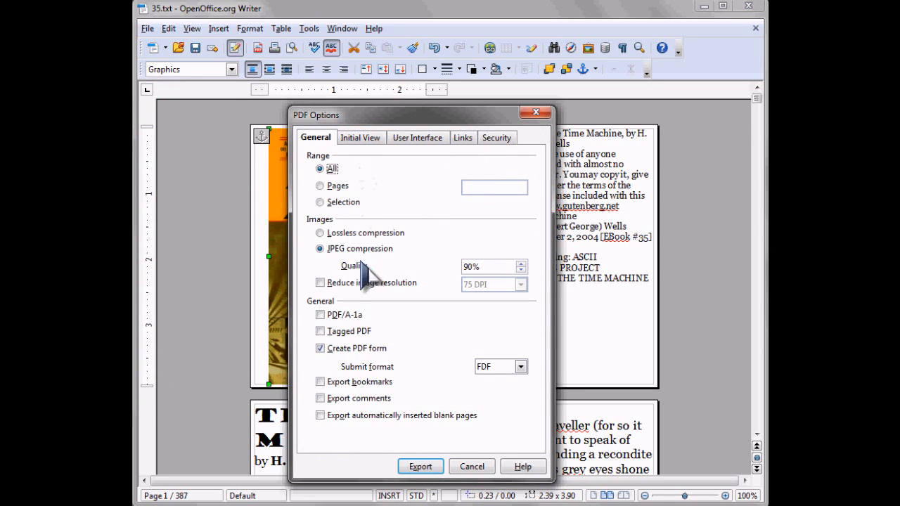
mouse_move(421, 467)
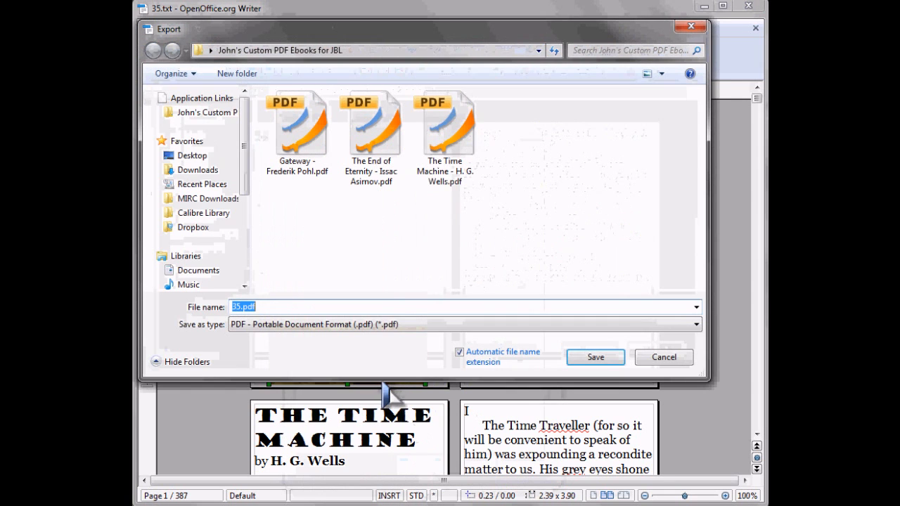
click(445, 134)
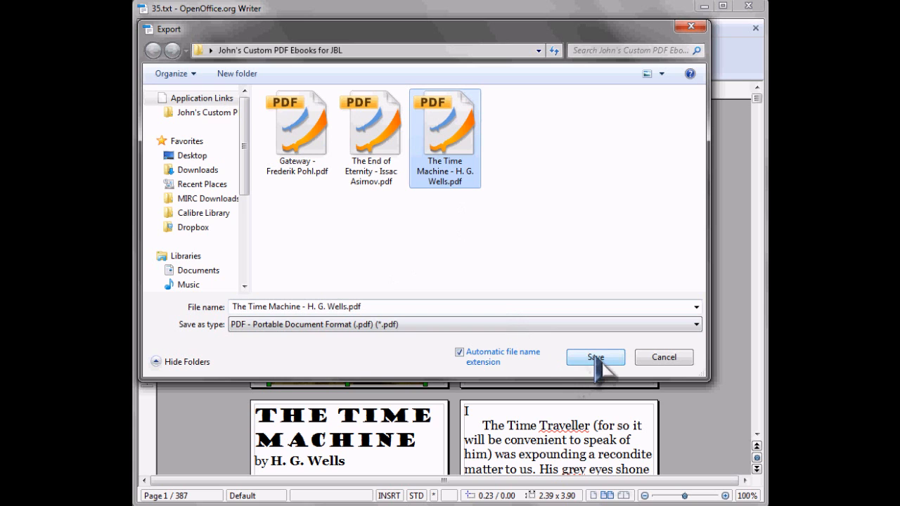
click(595, 357)
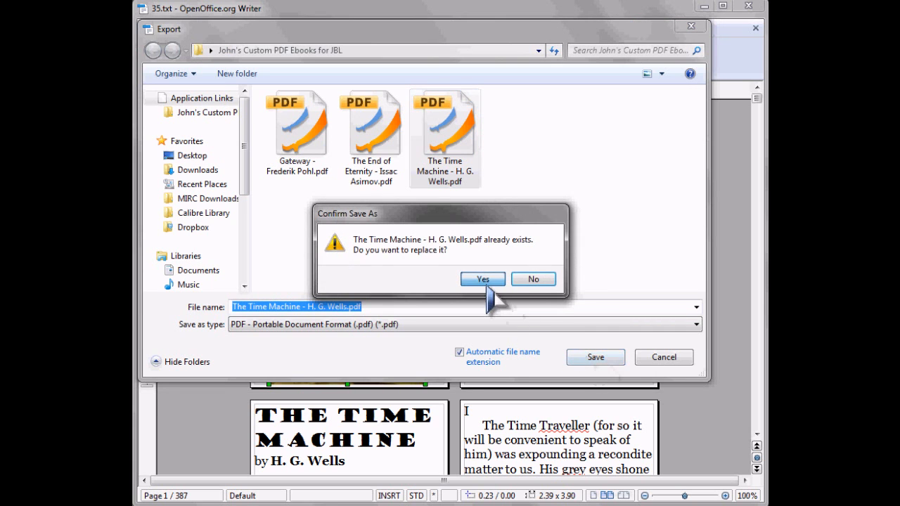
click(482, 279)
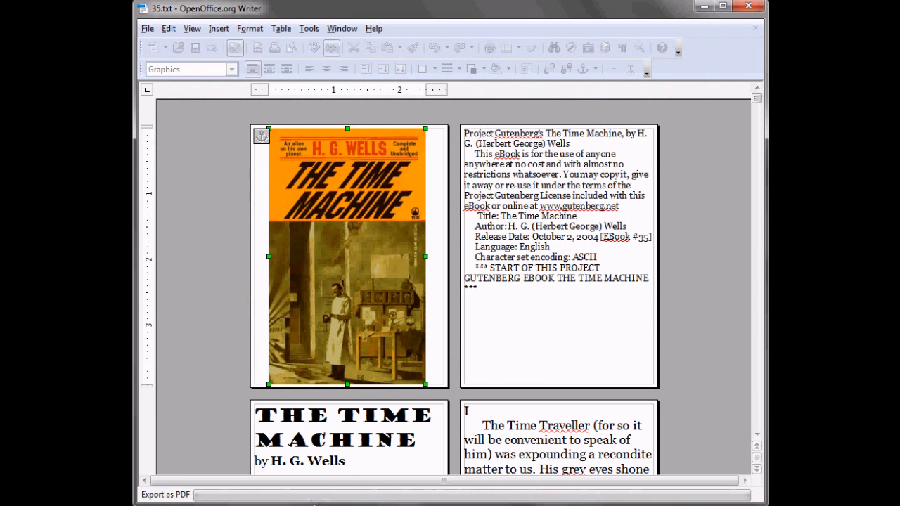
click(164, 495)
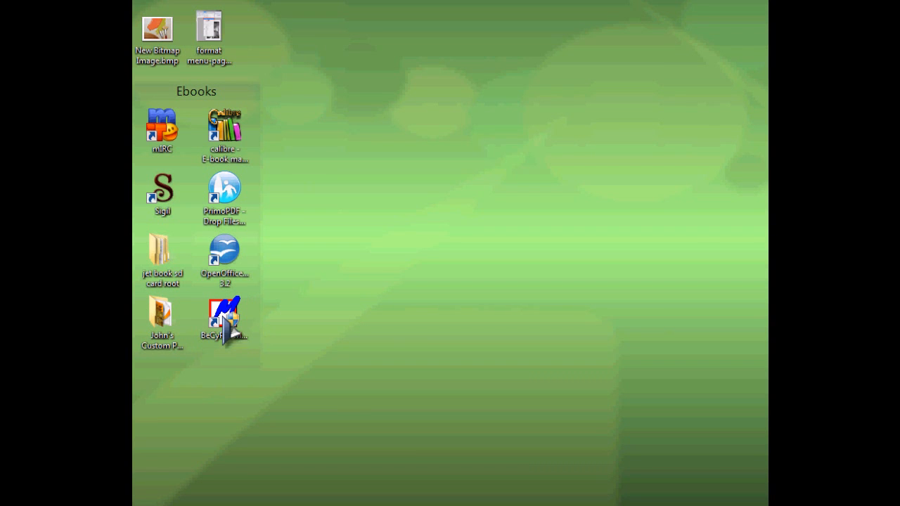
Launch BeCyPDFMetaEdit and load The Time Machine PDF for editing.
double_click(224, 315)
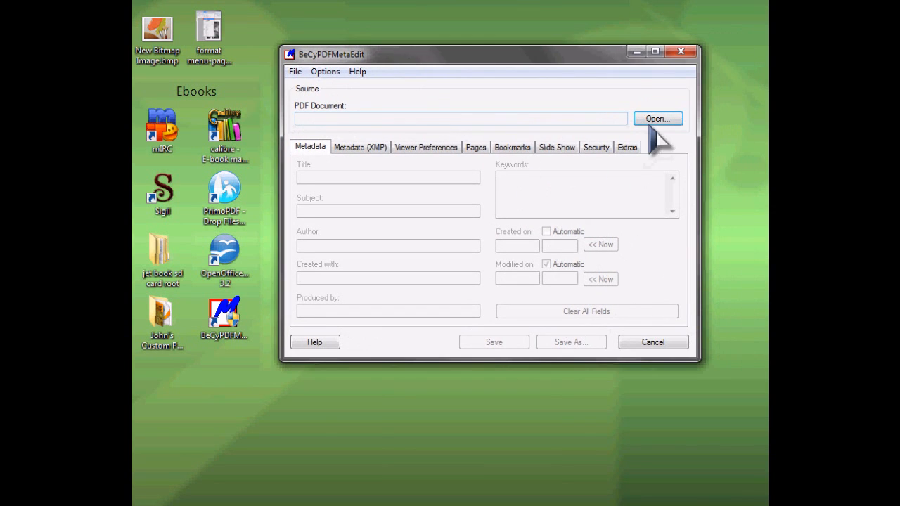
click(657, 118)
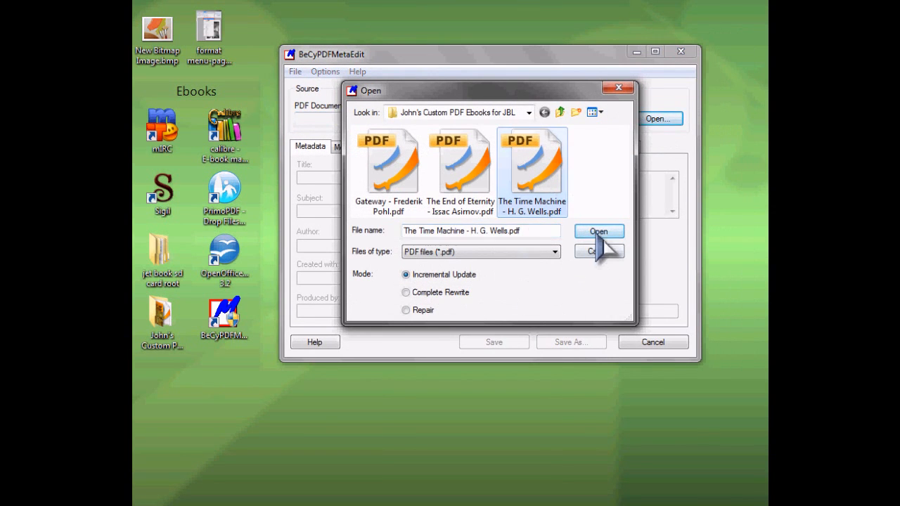
click(599, 231)
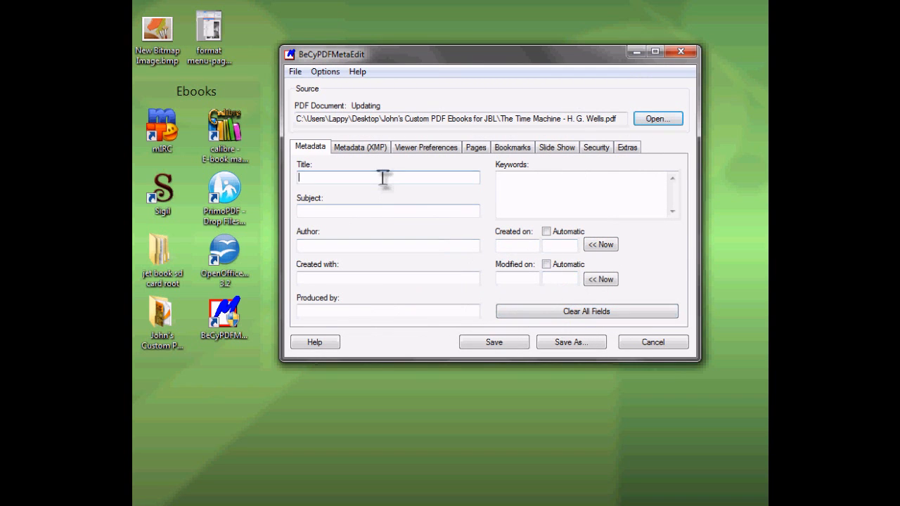
Enter title The Time Machine and author H. G. Wells, and save the metadata.
text(The)
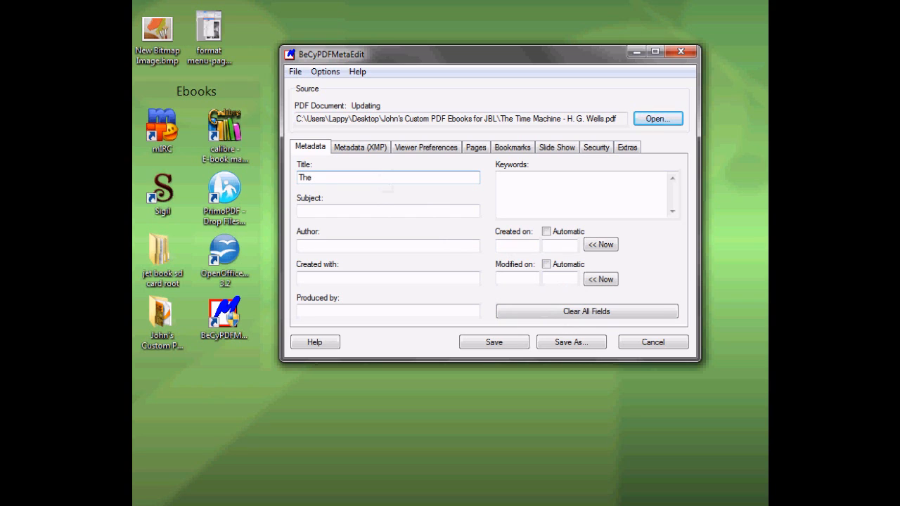
text(Time Machine)
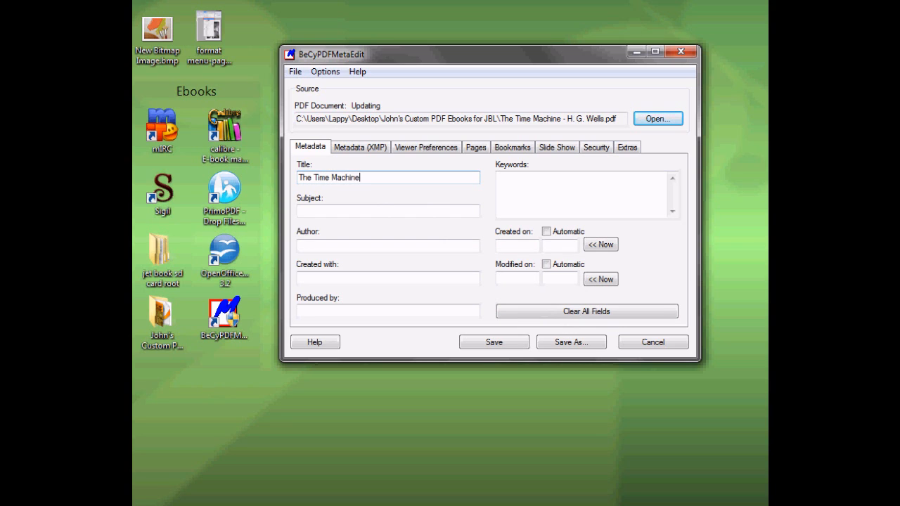
text(H.G. Wells)
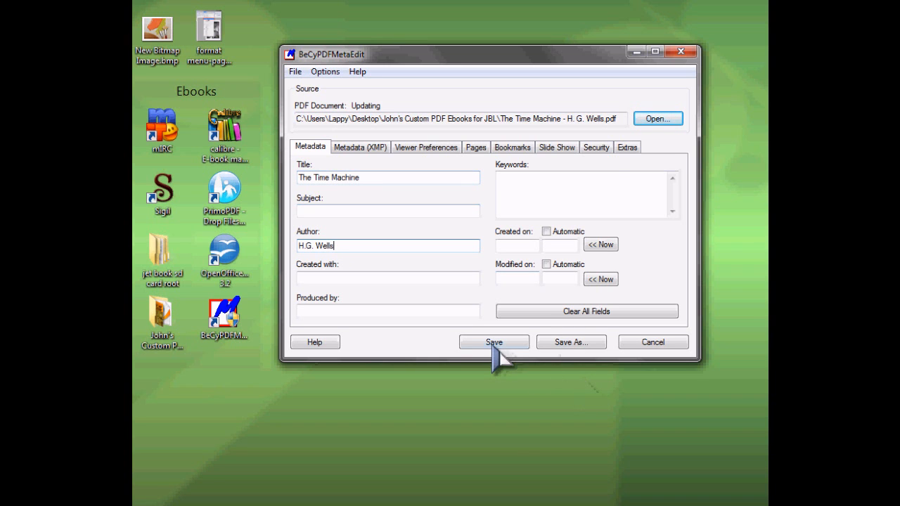
click(494, 342)
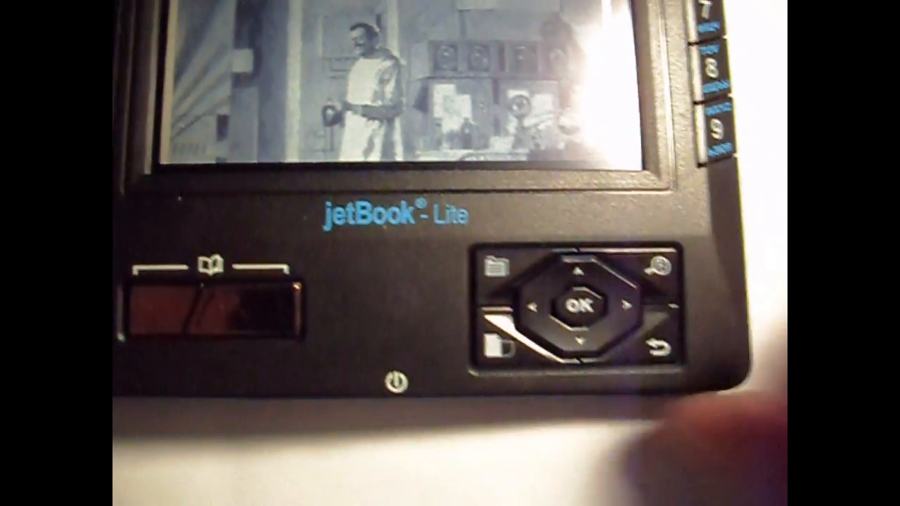
Open the book on the jetBook Lite and page forward to chapter I (page 4 of 387).
click(499, 266)
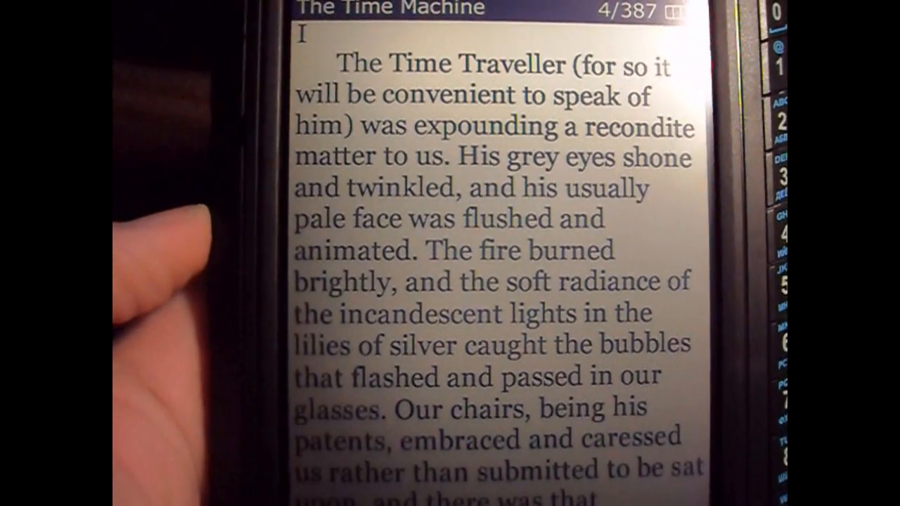
scroll(down, 3)
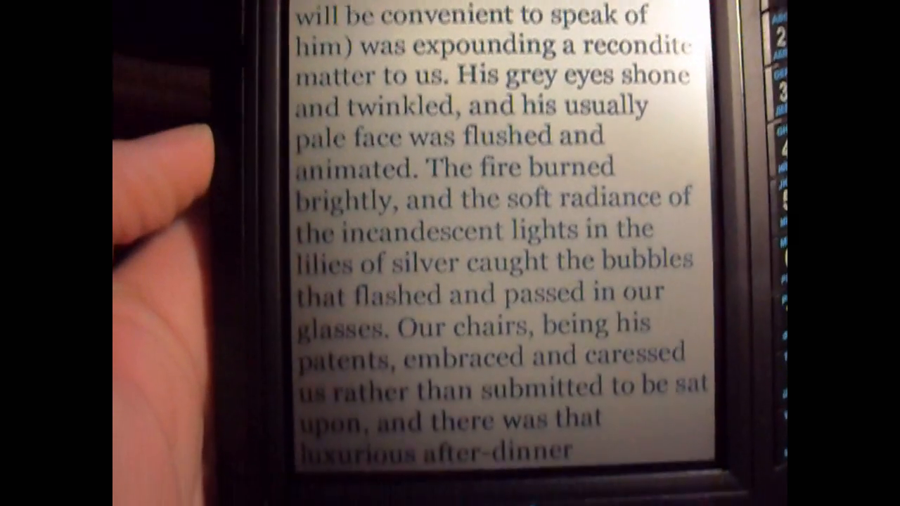